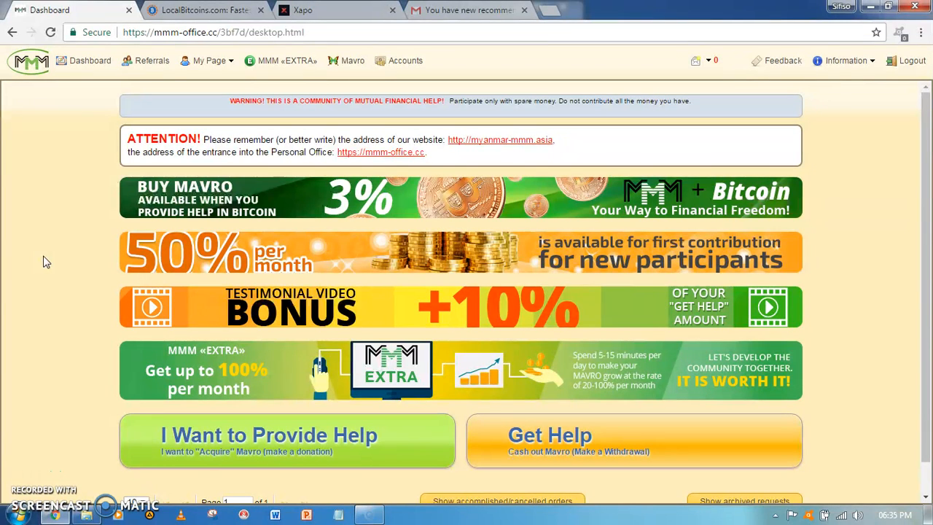
mouse_move(187, 451)
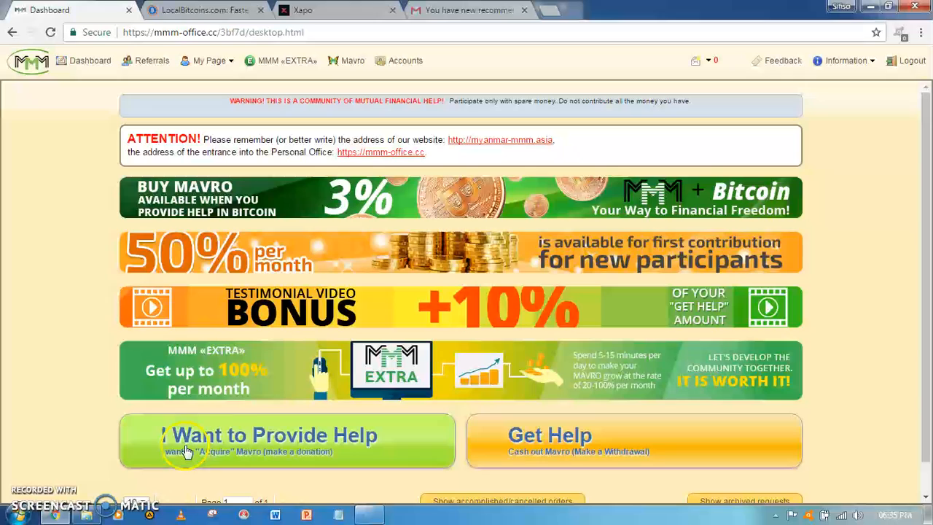
Start a request with the 'I Want to Provide Help' dashboard button
left_click(268, 434)
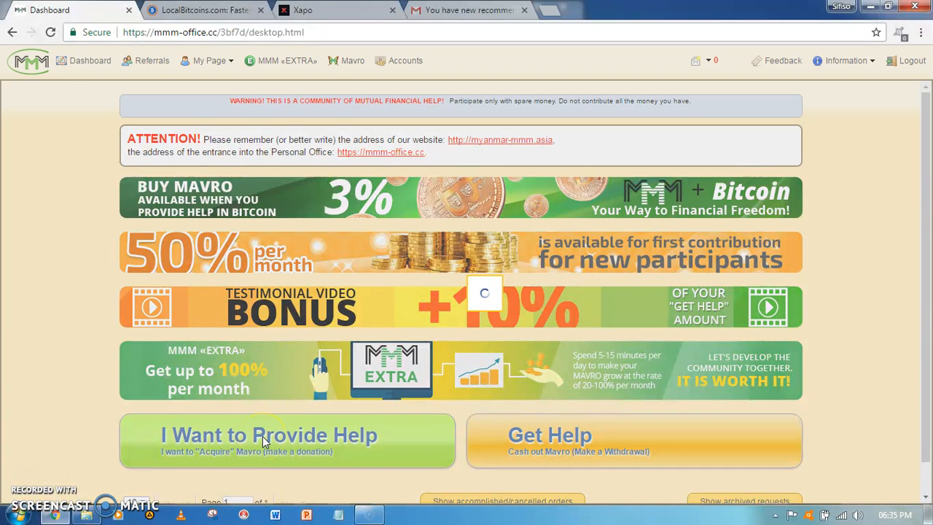
Tick the warning acknowledgement checkbox and proceed past the risk notice
left_click(287, 434)
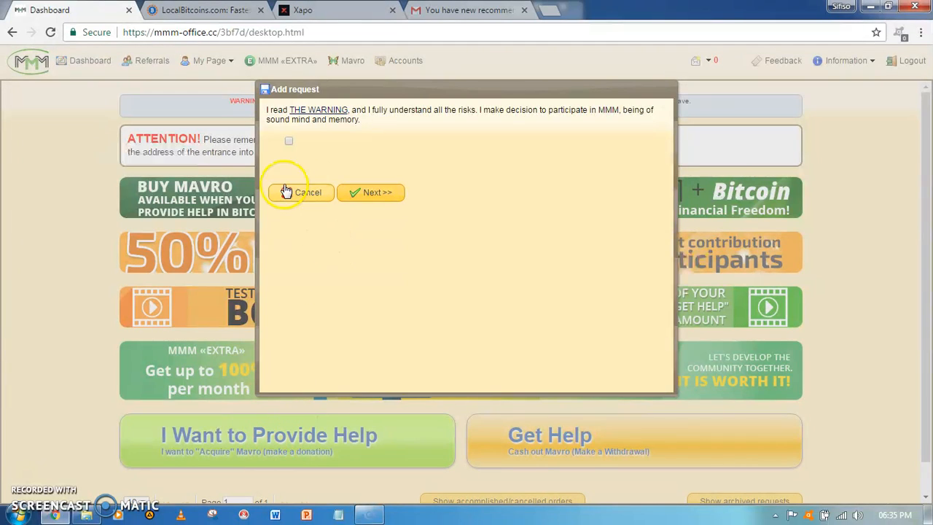
left_click(289, 140)
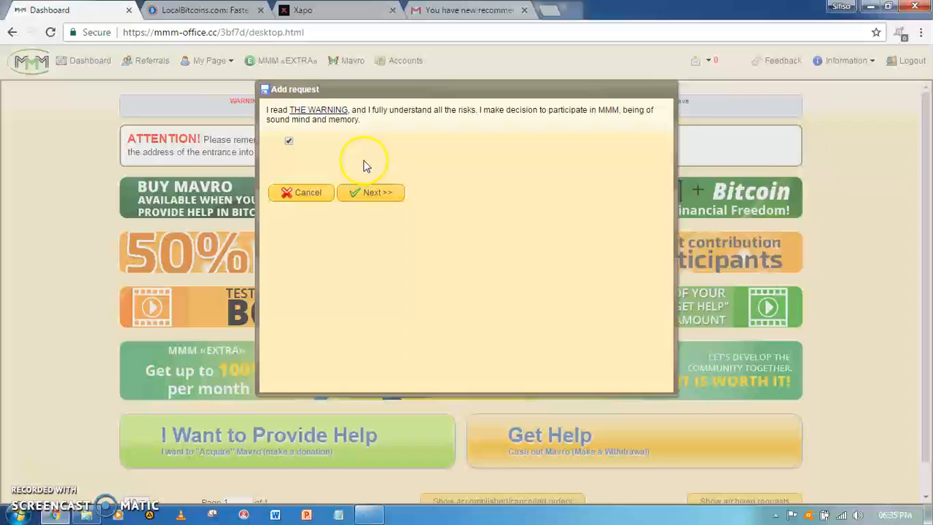
left_click(370, 192)
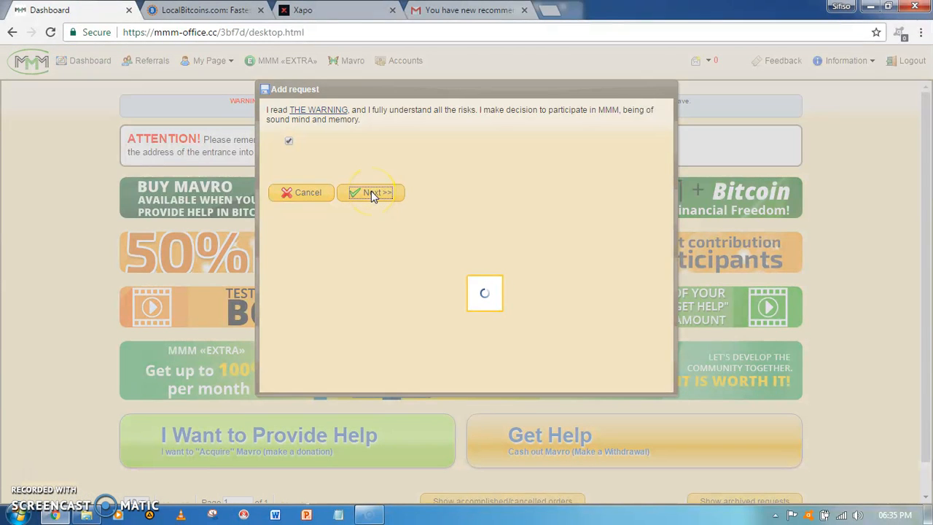
Choose Bitcoin (BTC) as currency and BitCoin as the bank, then continue
left_click(372, 191)
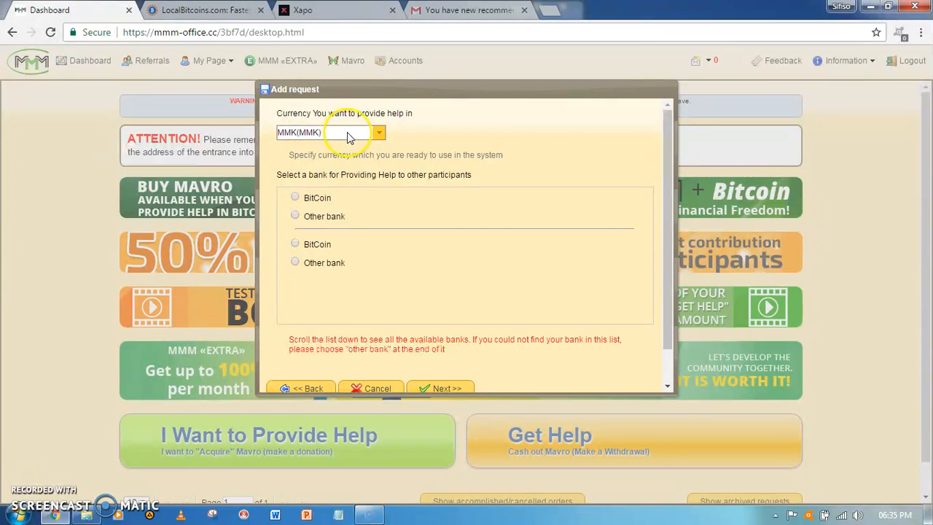
left_click(378, 132)
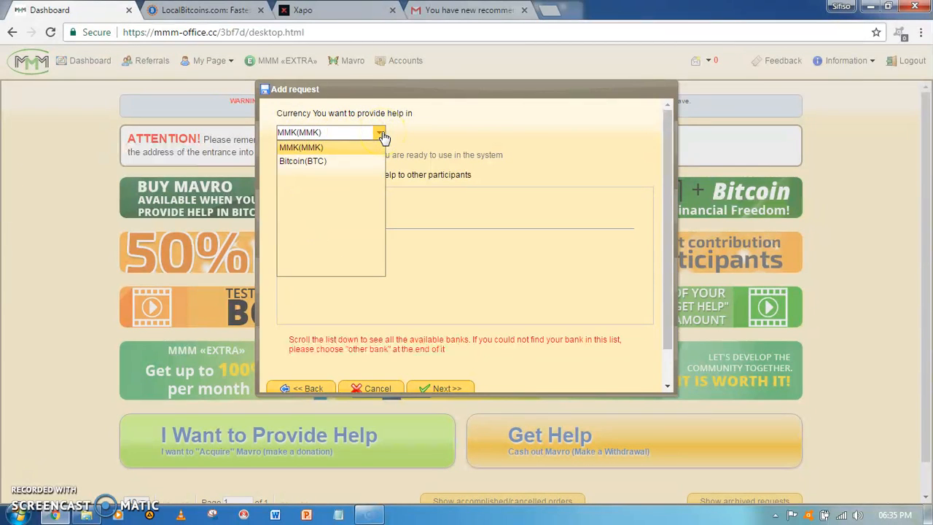
left_click(302, 161)
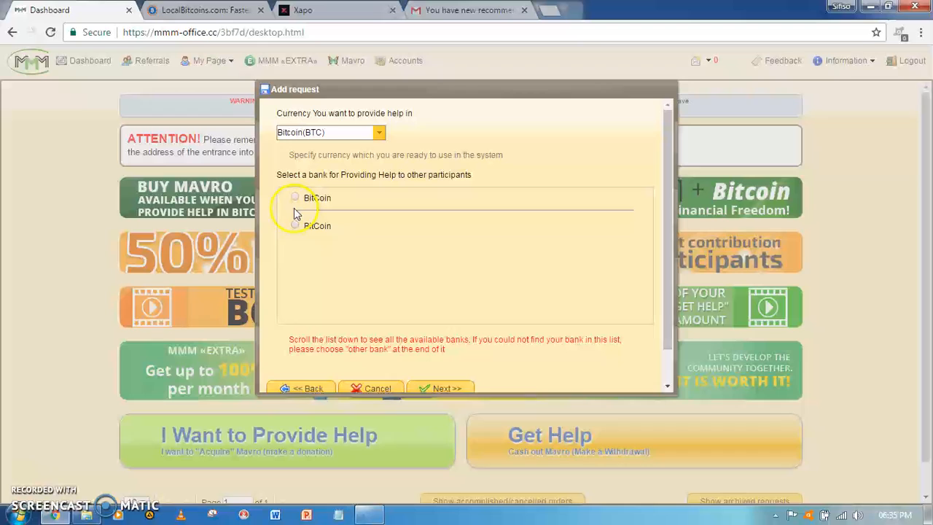
left_click(295, 197)
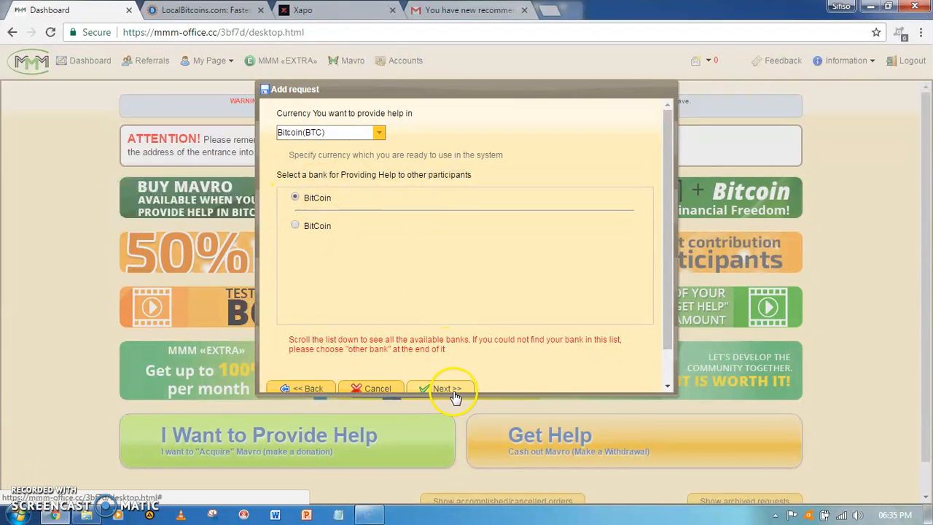
left_click(447, 388)
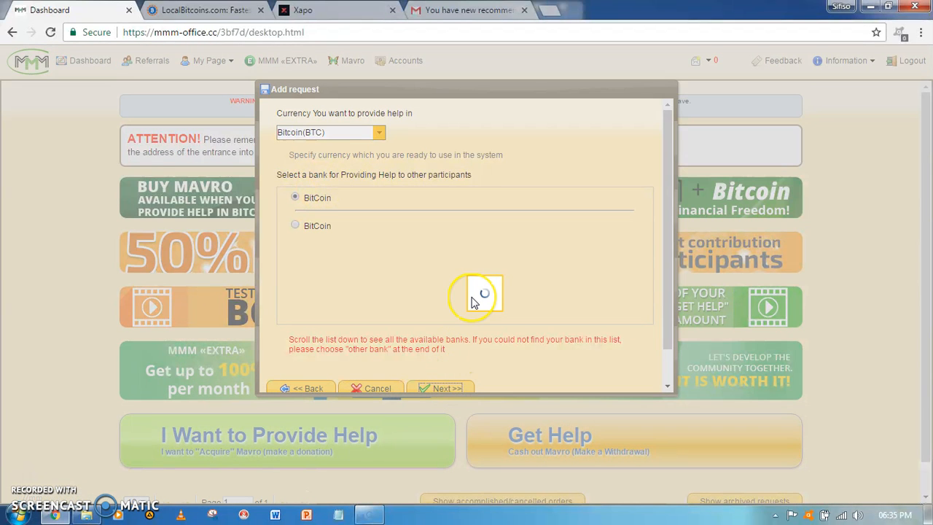
Enter 0.08 in the Provide Help Amount field
left_click(440, 388)
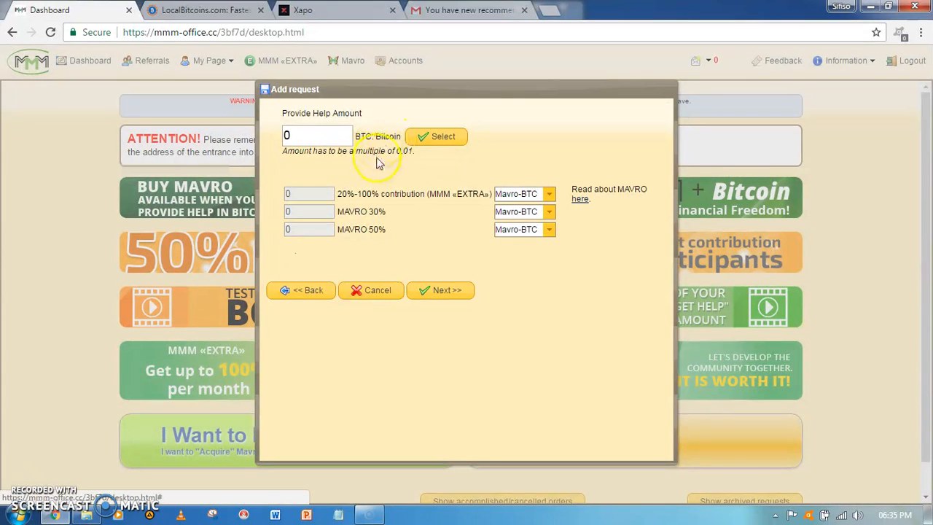
left_click(317, 136)
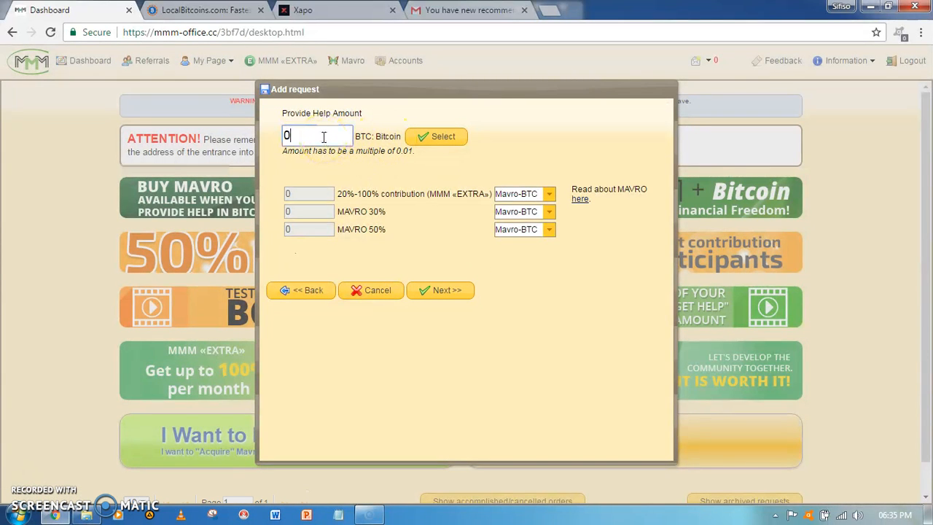
type(".08")
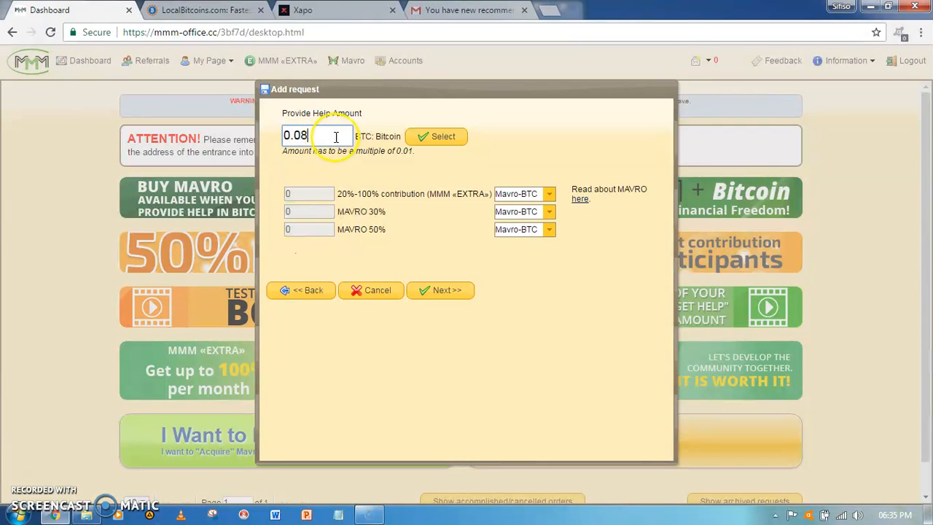
mouse_move(385, 173)
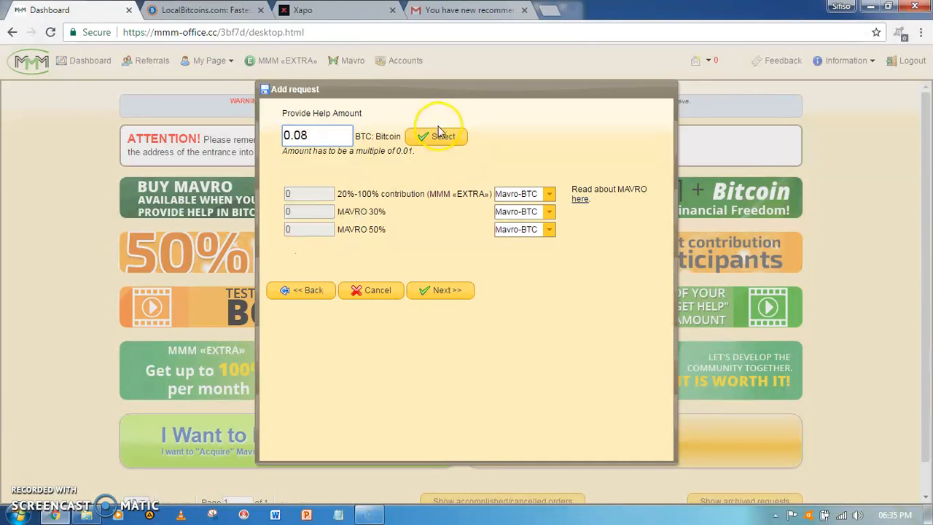
Allocate all 0.08 BTC to the MMM «EXTRA» Mavro-BTC contribution and continue
left_click(438, 137)
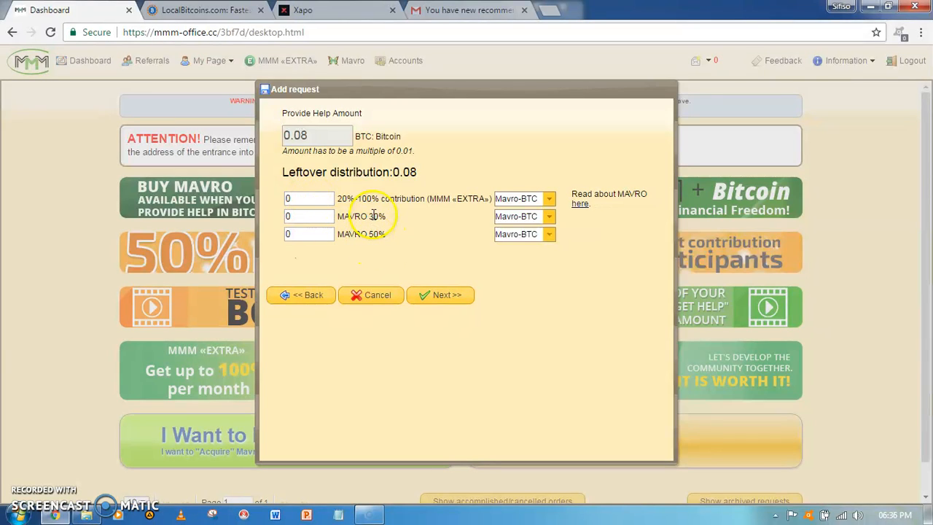
mouse_move(368, 201)
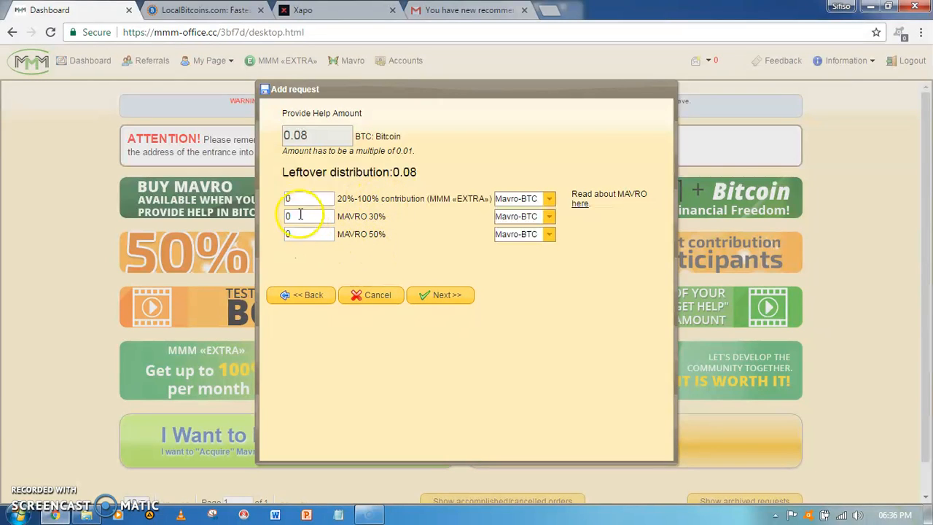
left_click(309, 198)
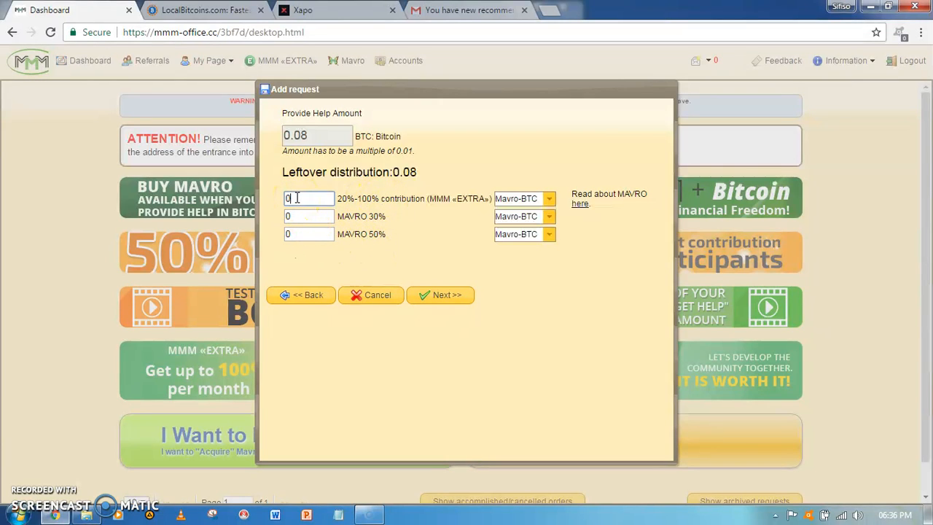
type(".08")
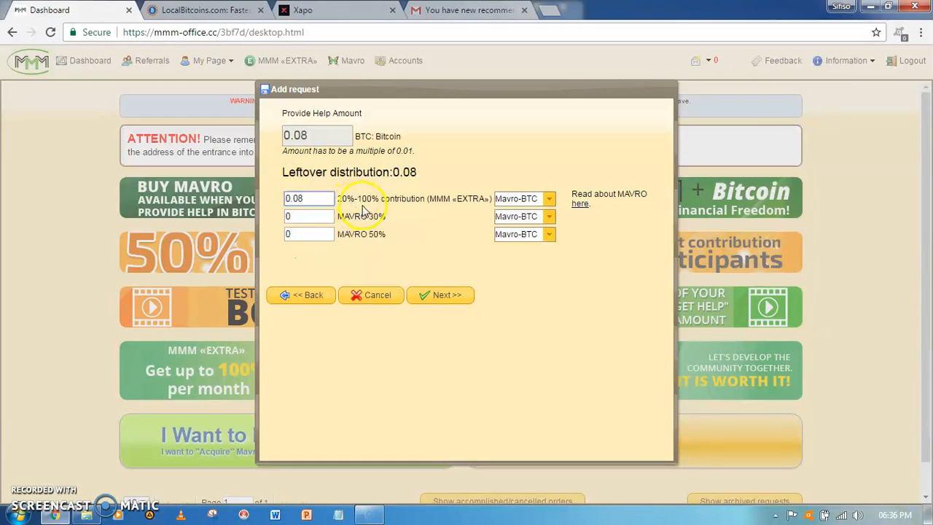
mouse_move(423, 212)
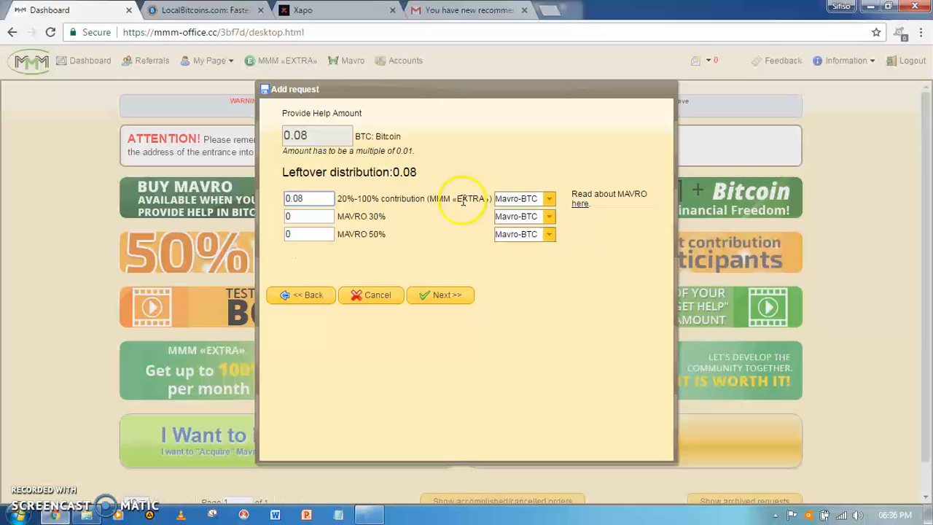
mouse_move(452, 201)
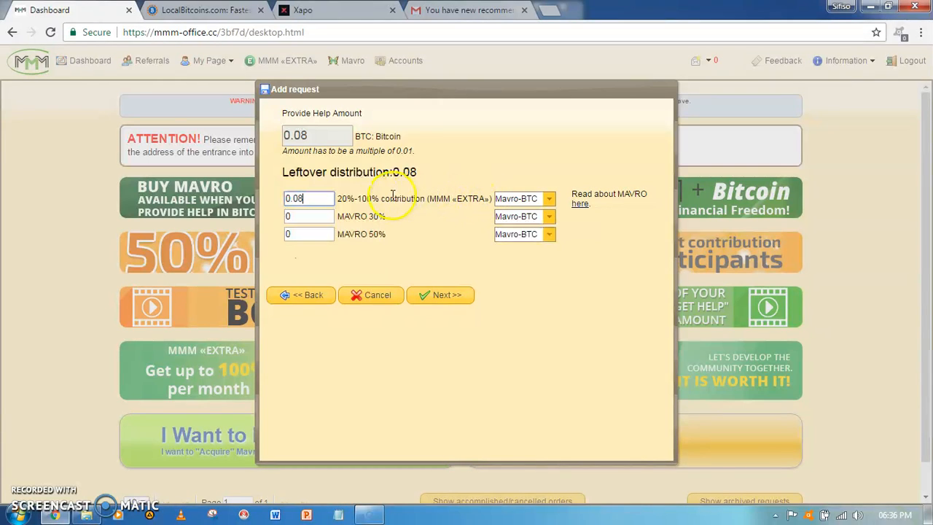
mouse_move(434, 199)
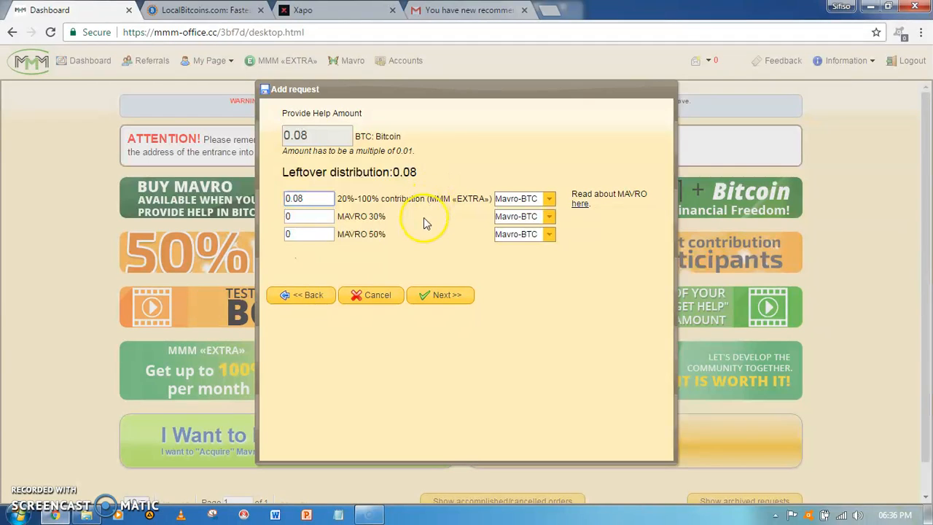
mouse_move(335, 252)
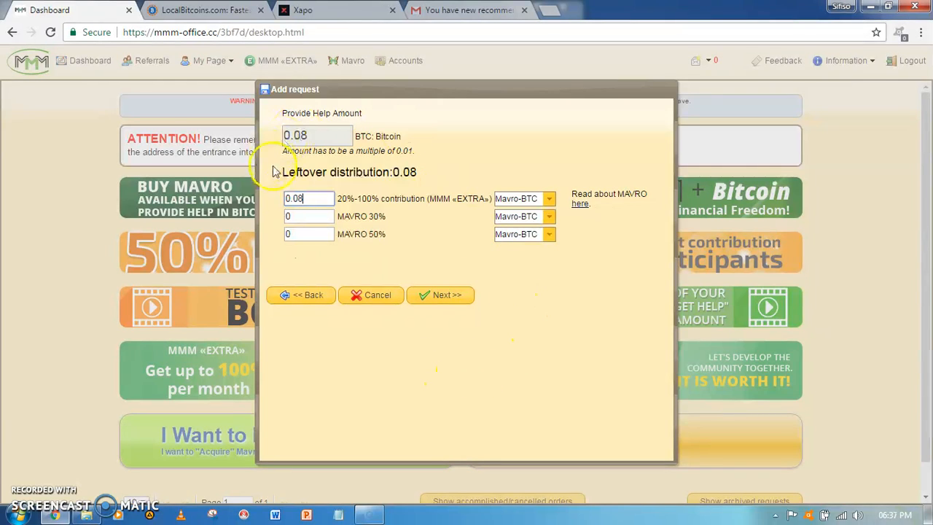
left_click(440, 295)
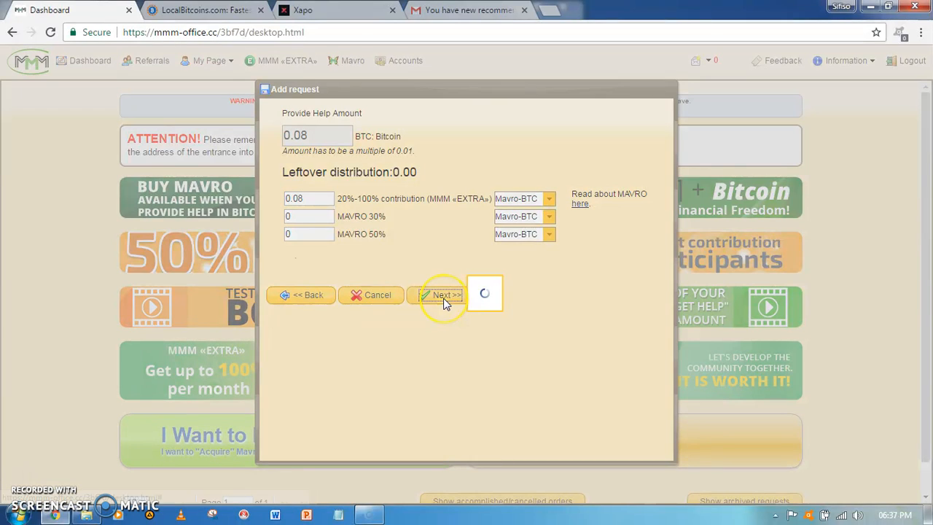
left_click(441, 295)
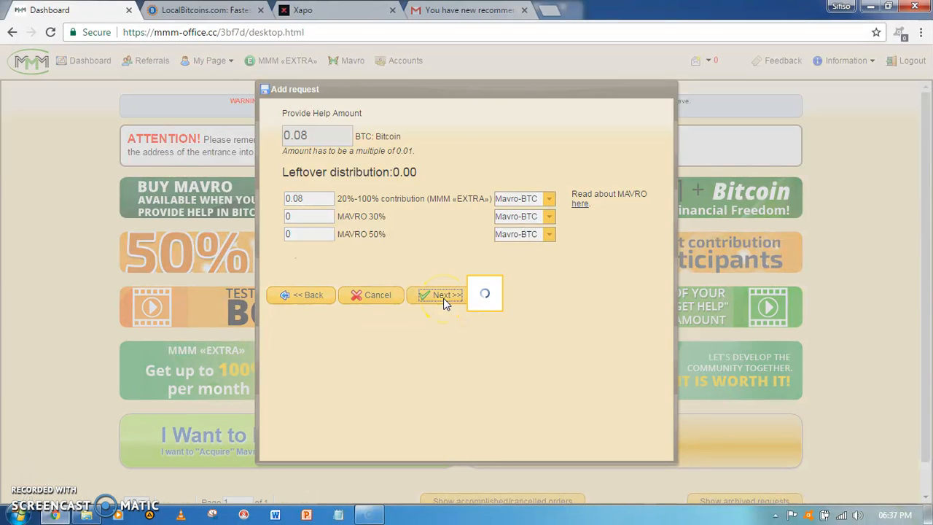
left_click(441, 294)
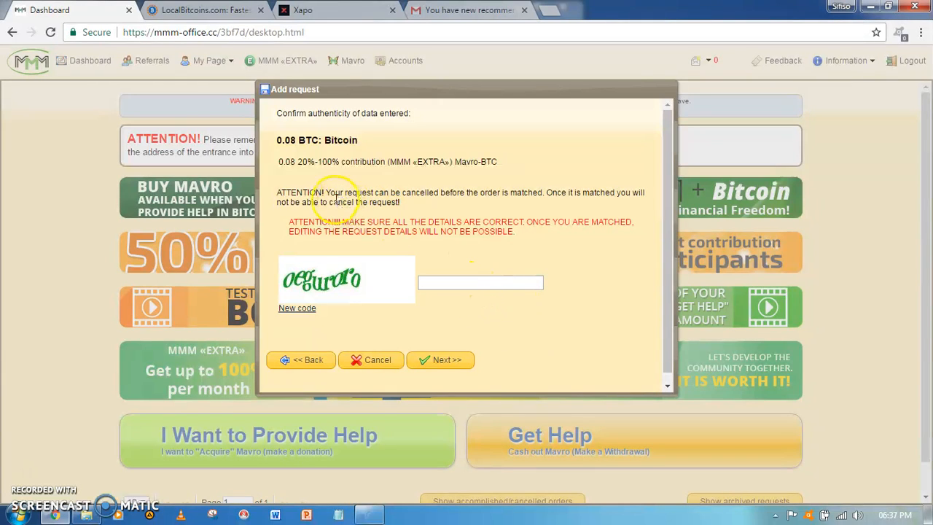
right_click(343, 197)
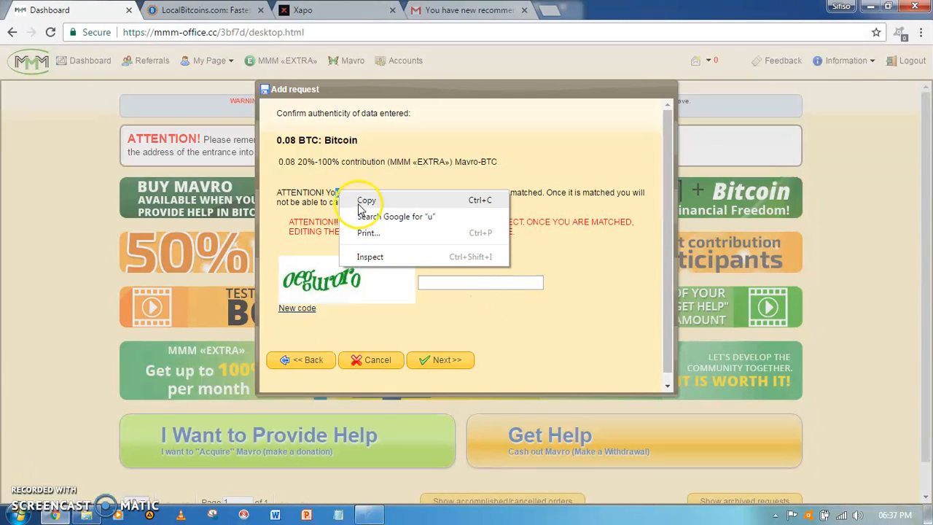
left_click(481, 283)
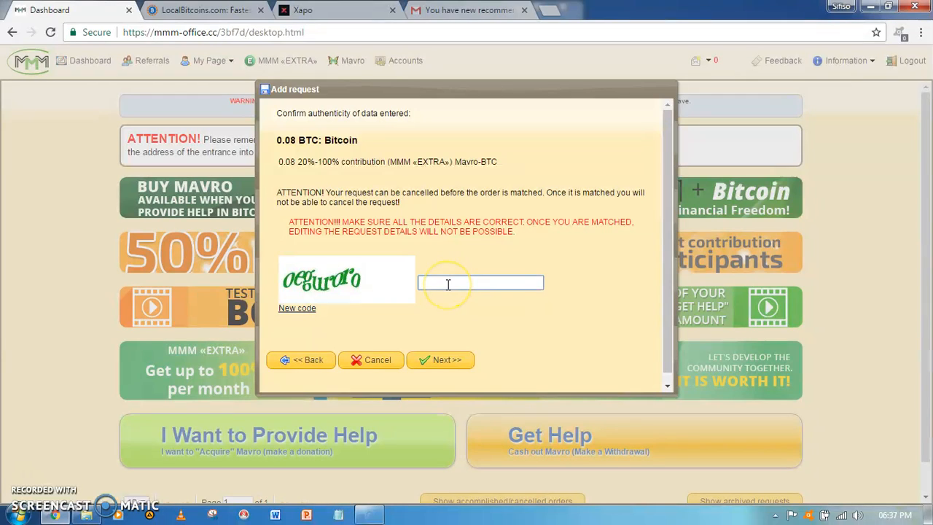
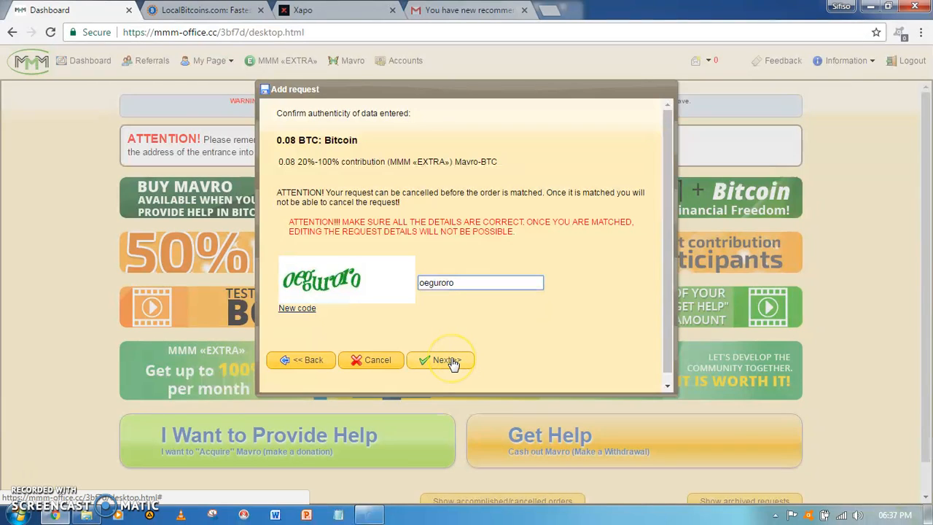
Submit the confirmed request and dismiss the 'Your request was added' notice
left_click(441, 359)
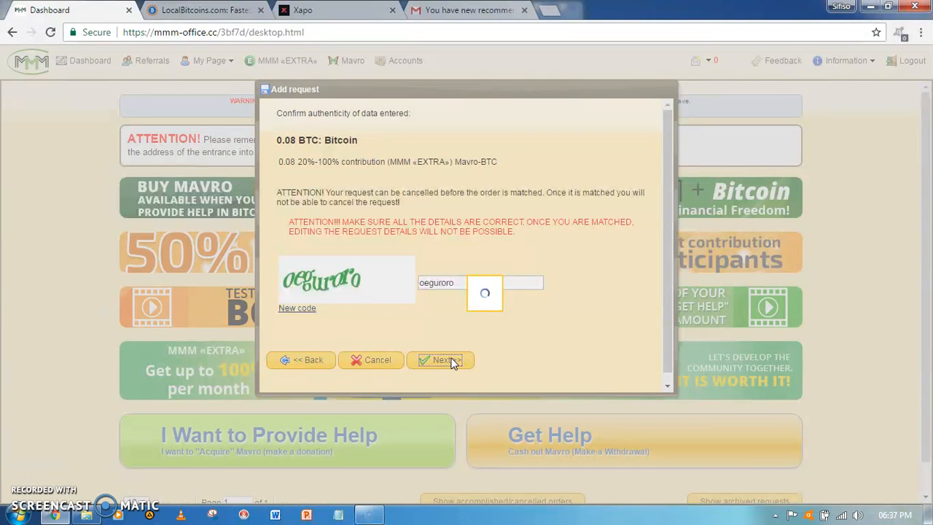
left_click(441, 359)
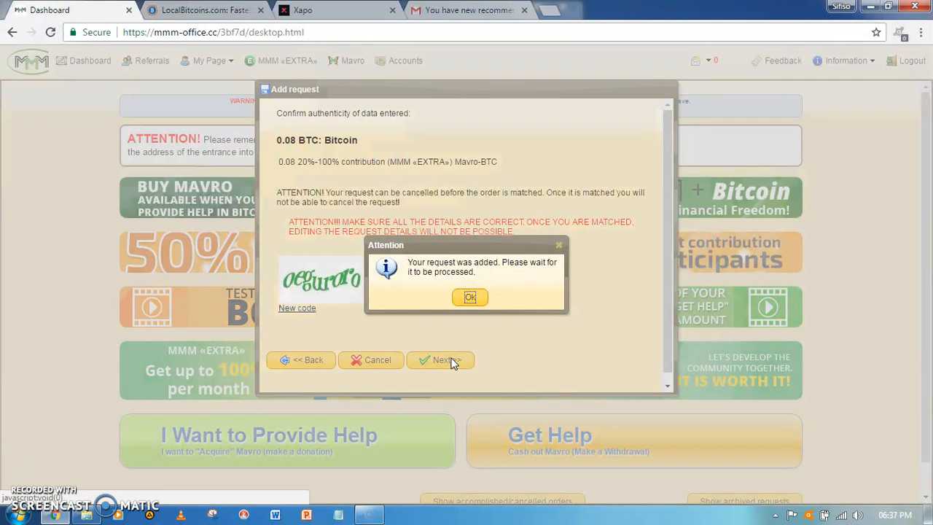
mouse_move(529, 266)
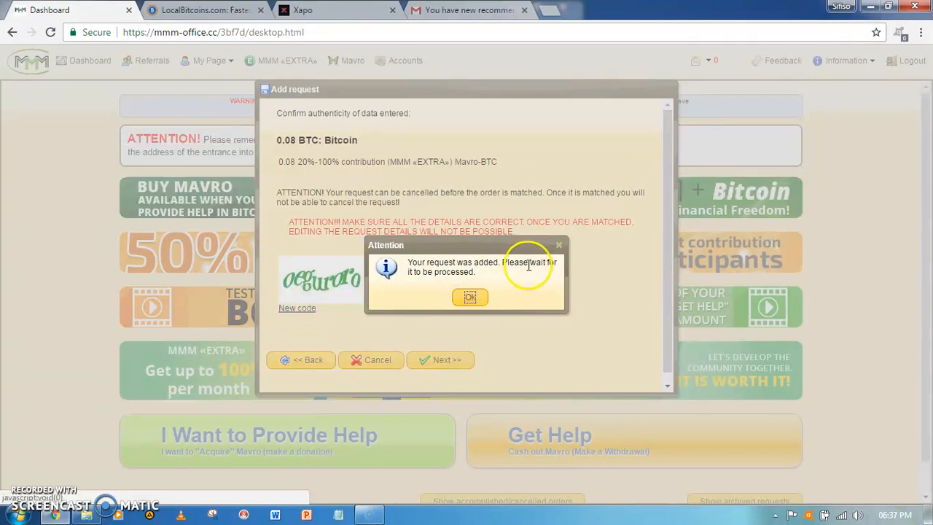
left_click(470, 297)
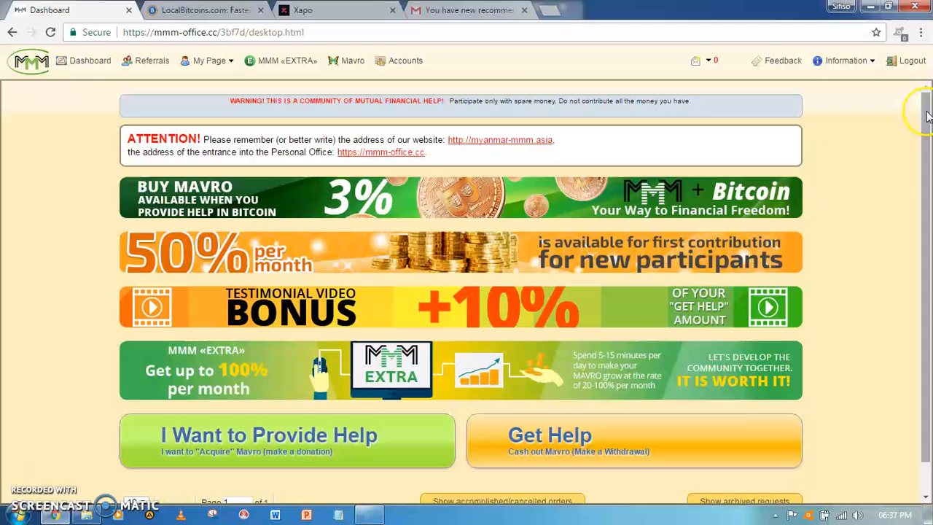
Scroll the dashboard down to the 0.08 BTC 'Request to provide help' card
scroll("down", 3)
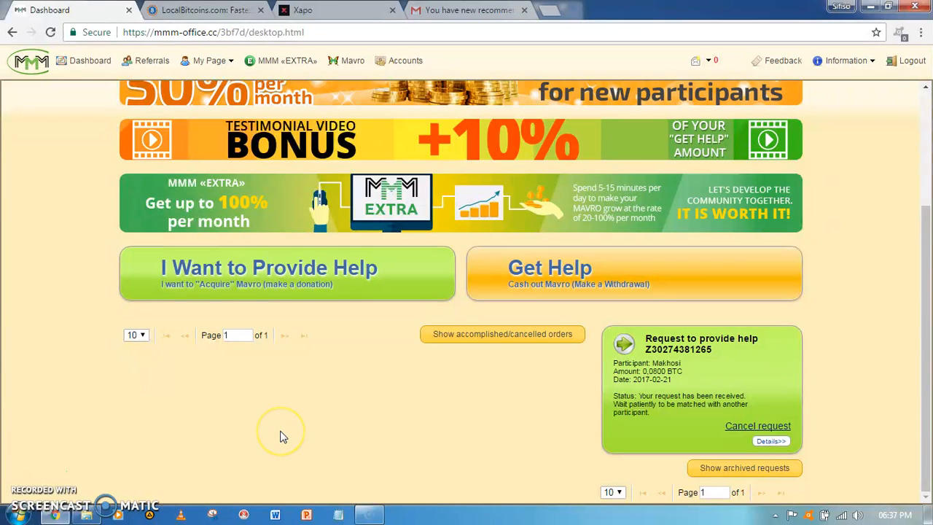
mouse_move(283, 436)
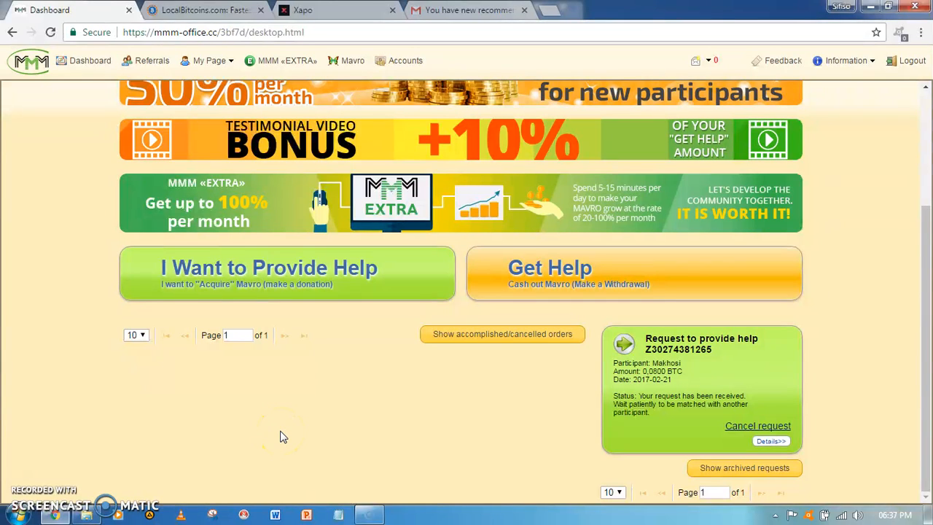